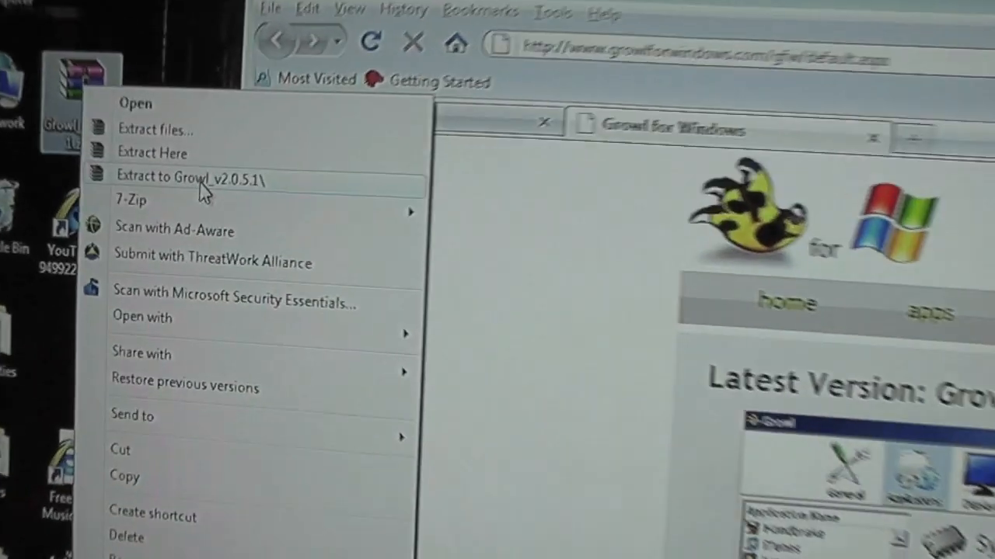
Extract the Growl archive to Growl_v2.0.5.1 and open that folder
{"action": "left_click", "coordinate": [189, 178]}
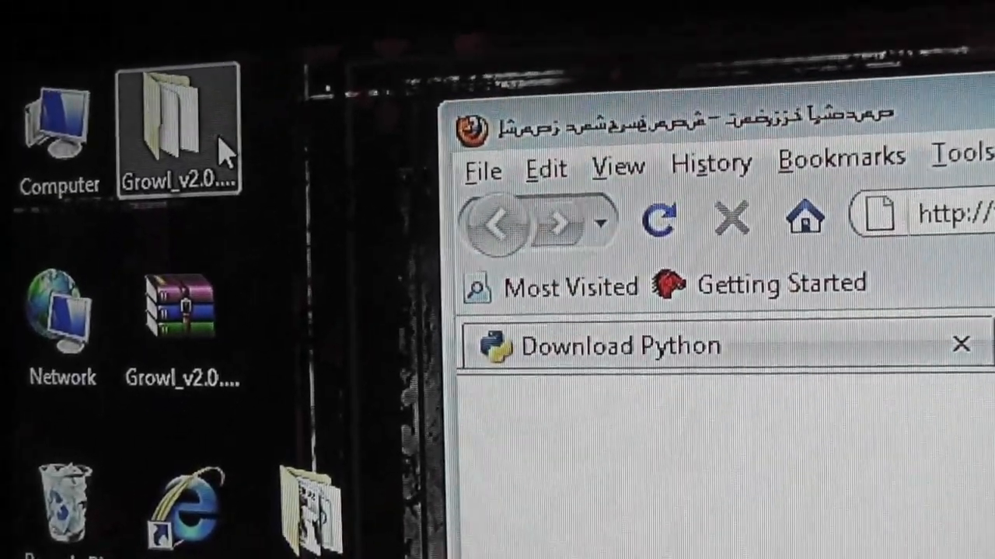
{"action": "double_click", "coordinate": [178, 129]}
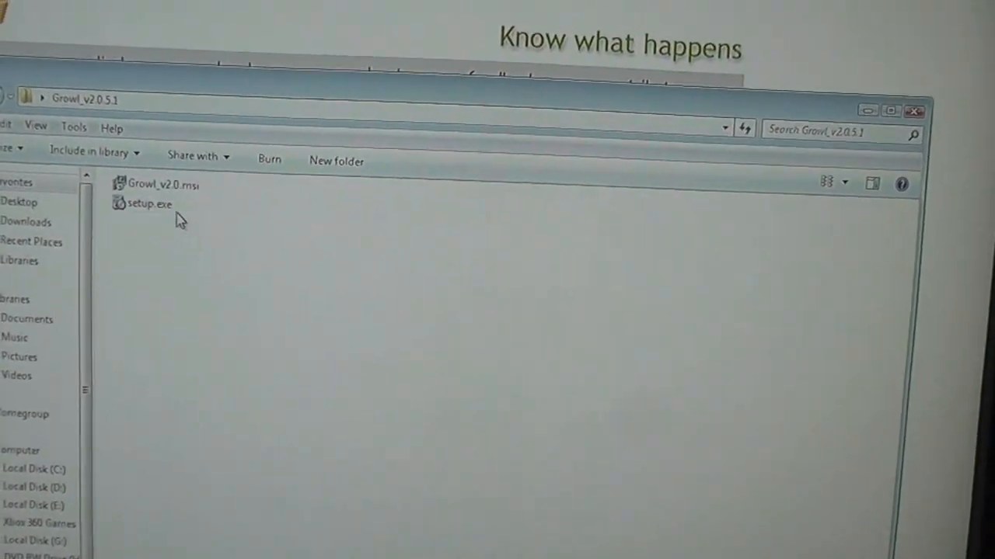
{"action": "mouse_move", "coordinate": [143, 204]}
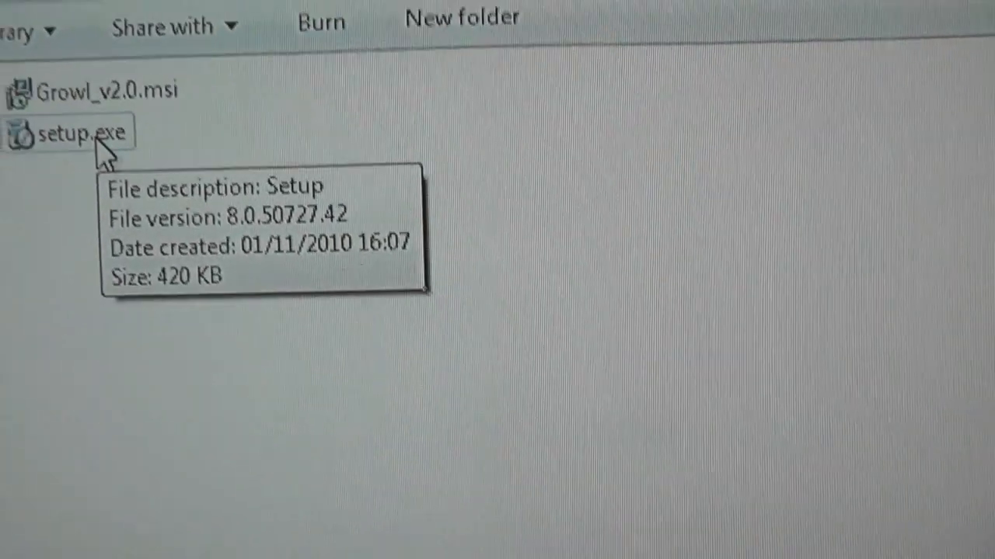
Run setup.exe to install Growl for Windows
{"action": "double_click", "coordinate": [70, 132]}
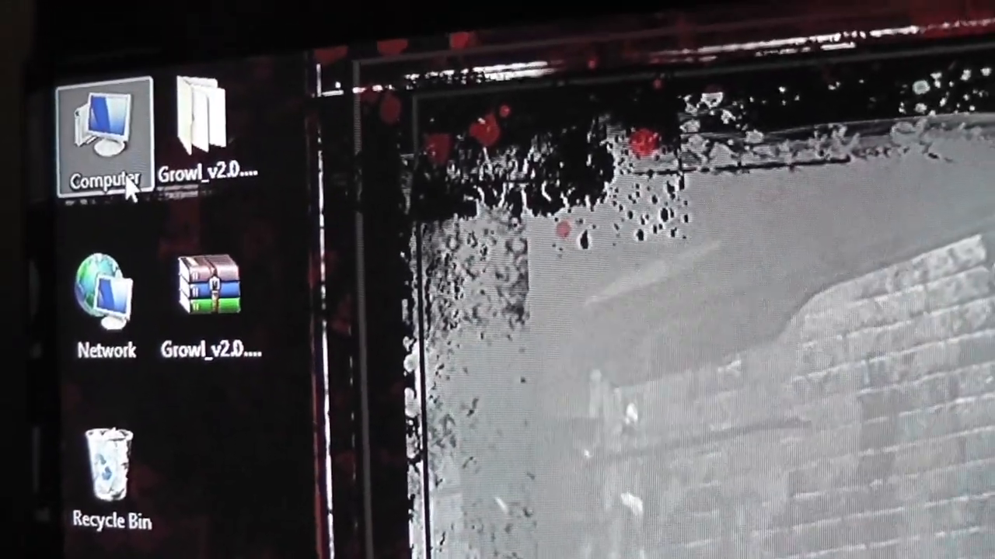
{"action": "mouse_move", "coordinate": [155, 140]}
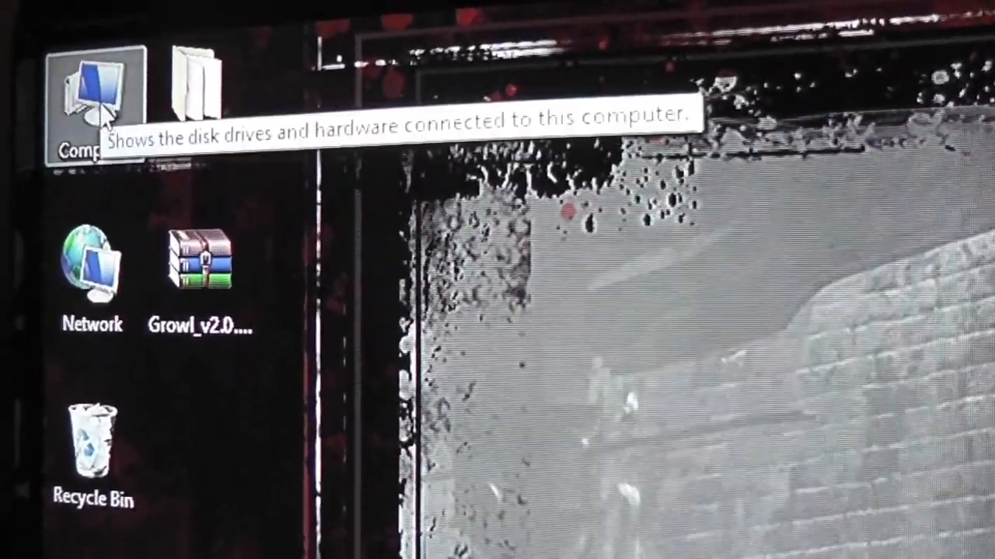
Open Computer's Properties and go to Advanced system settings
{"action": "right_click", "coordinate": [93, 101]}
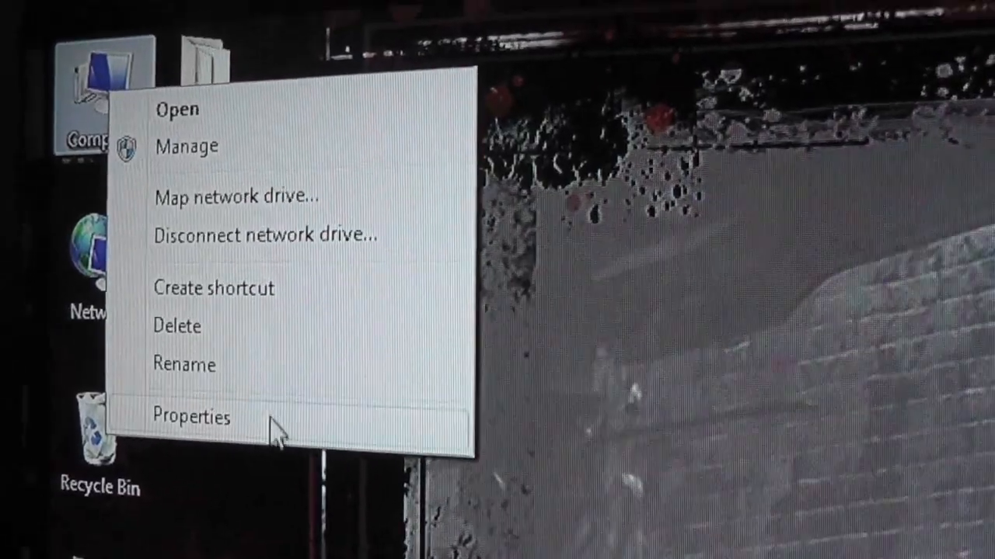
{"action": "left_click", "coordinate": [191, 416]}
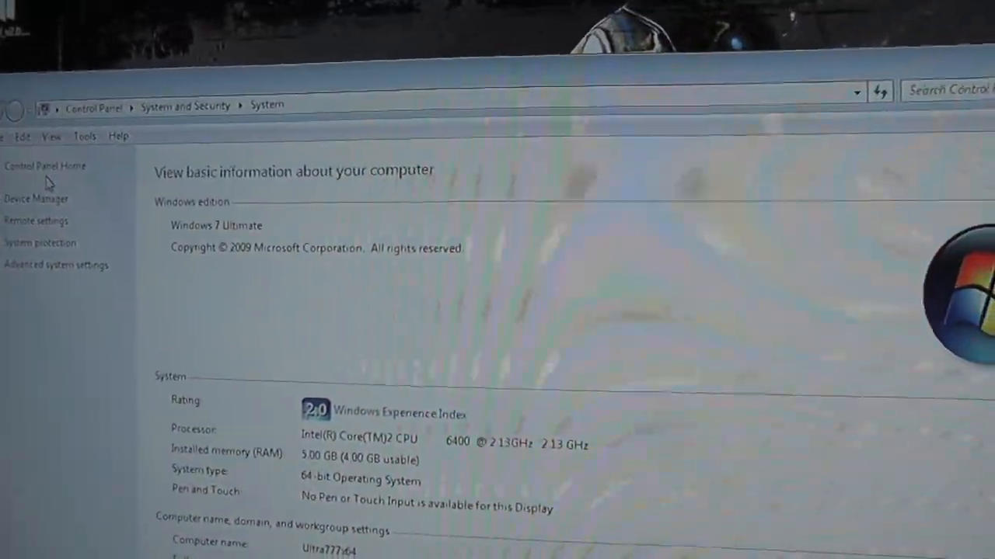
{"action": "scroll", "scroll_direction": "down", "scroll_amount": 3}
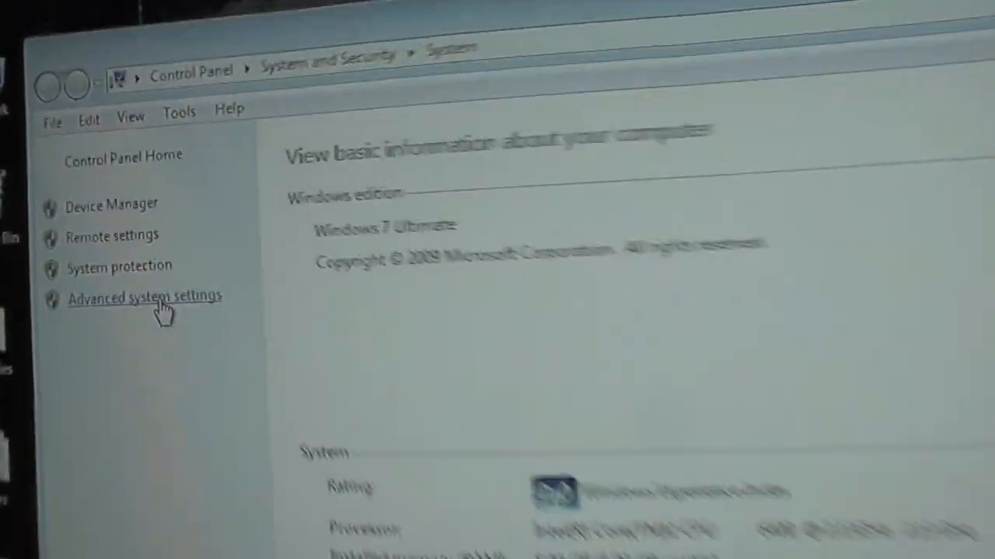
{"action": "left_click", "coordinate": [144, 298]}
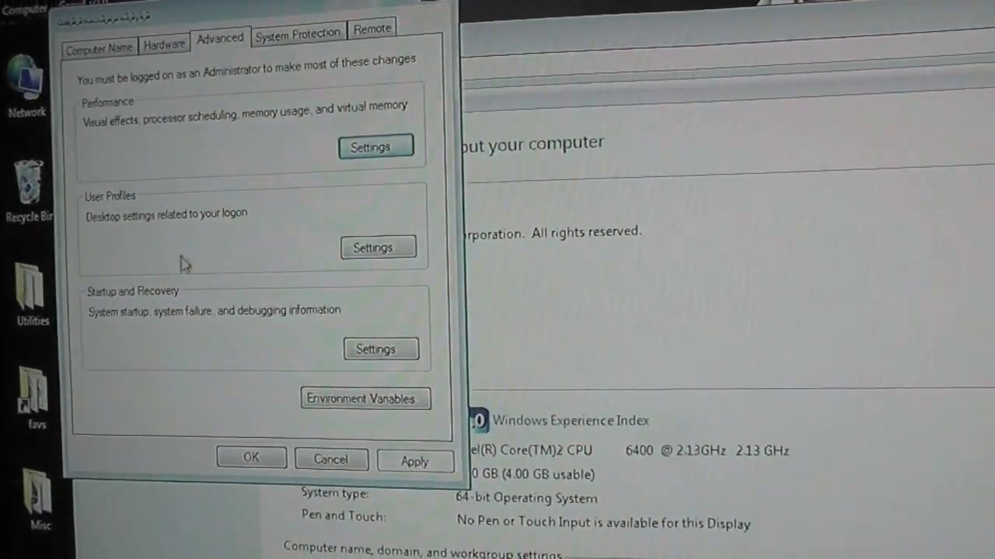
Browse the System Properties tabs, then open Environment Variables from Advanced
{"action": "left_click", "coordinate": [163, 43]}
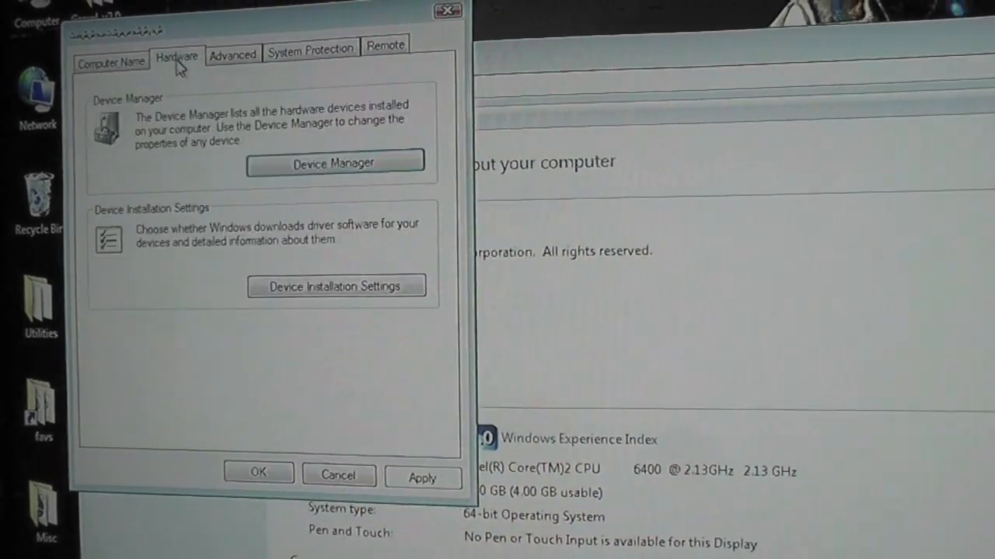
{"action": "left_click", "coordinate": [109, 56]}
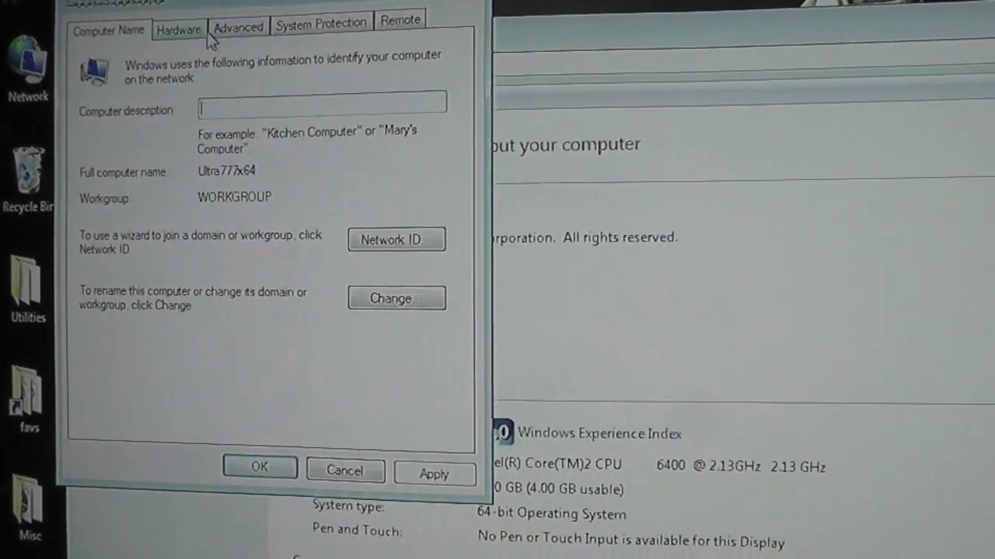
{"action": "left_click", "coordinate": [320, 21]}
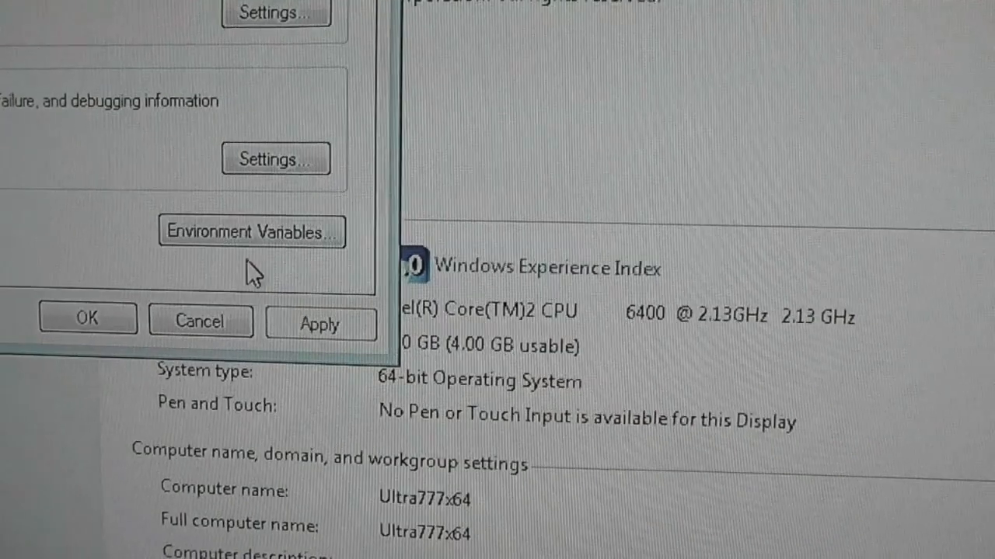
{"action": "left_click", "coordinate": [250, 231]}
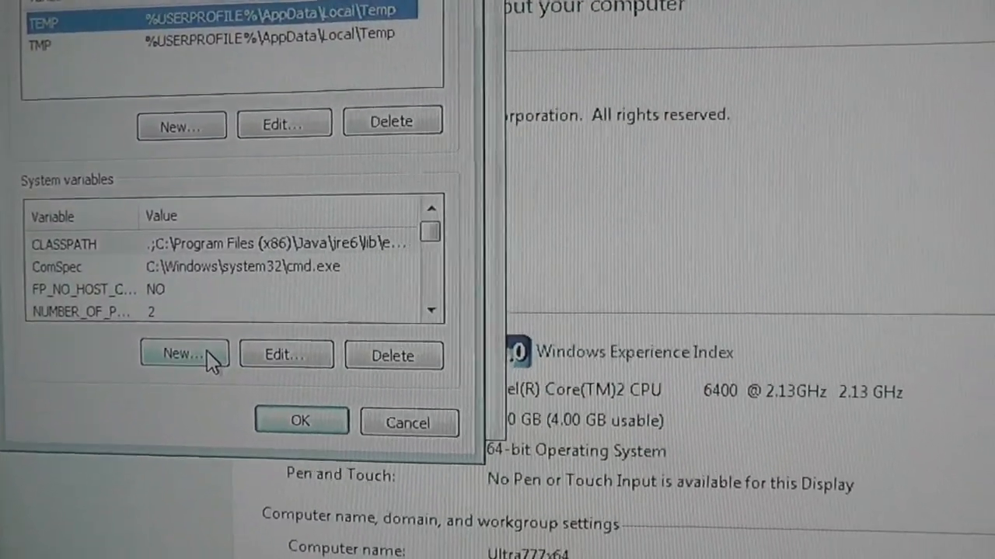
Start a new system variable named Path
{"action": "left_click", "coordinate": [185, 354]}
{"action": "type", "text": "Path"}
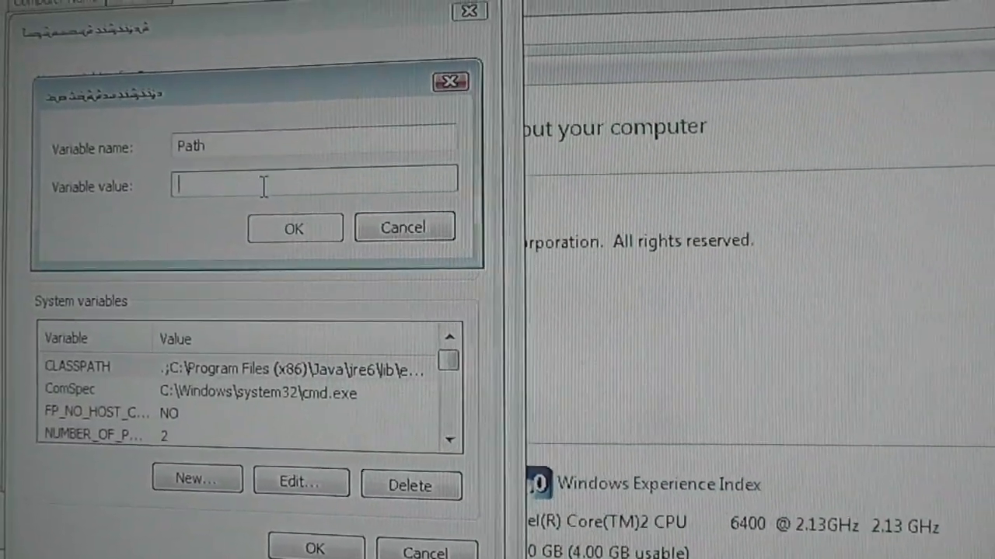
Set Path's value to C:\python27;c:\growl and confirm both dialogs
{"action": "type", "text": "C:\\python2"}
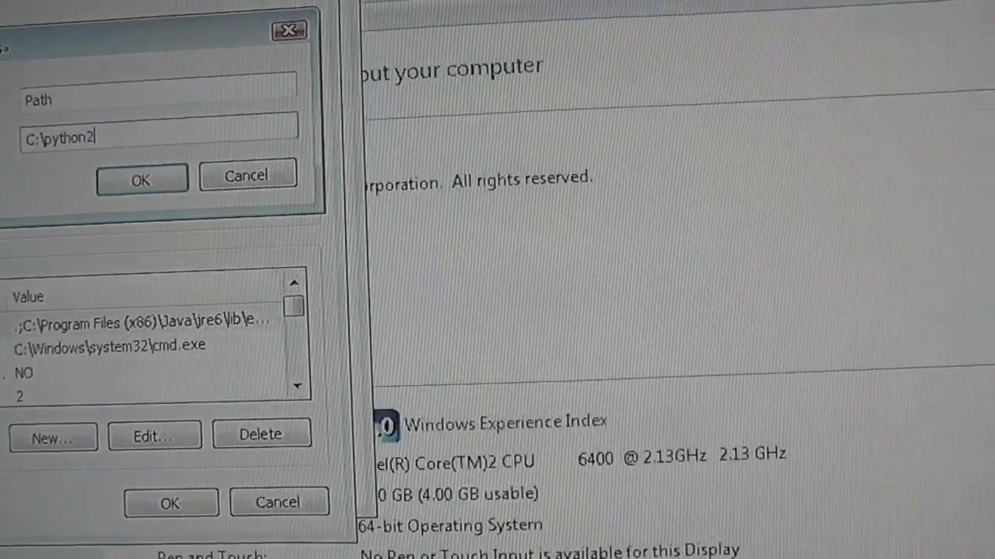
{"action": "type", "text": "7"}
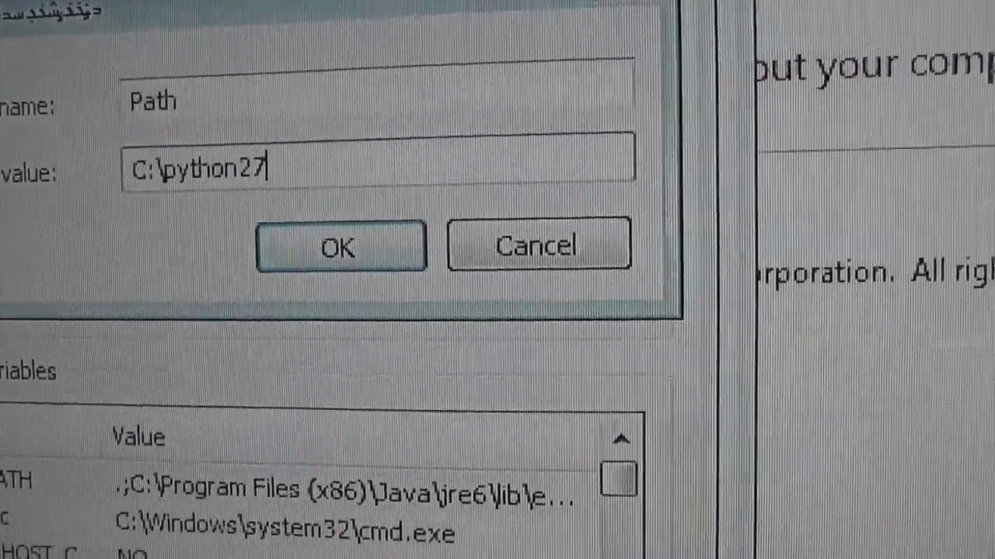
{"action": "type", "text": ";"}
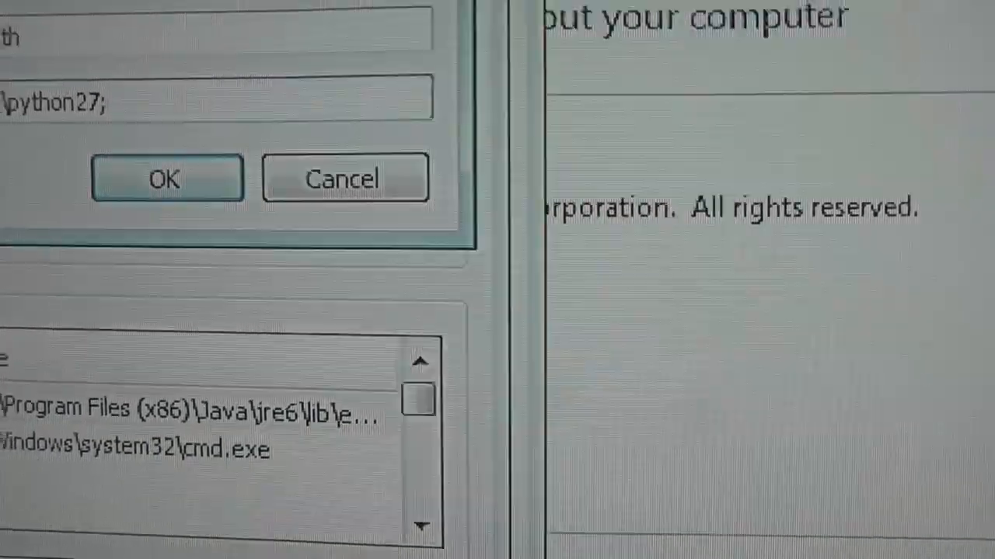
{"action": "type", "text": "c"}
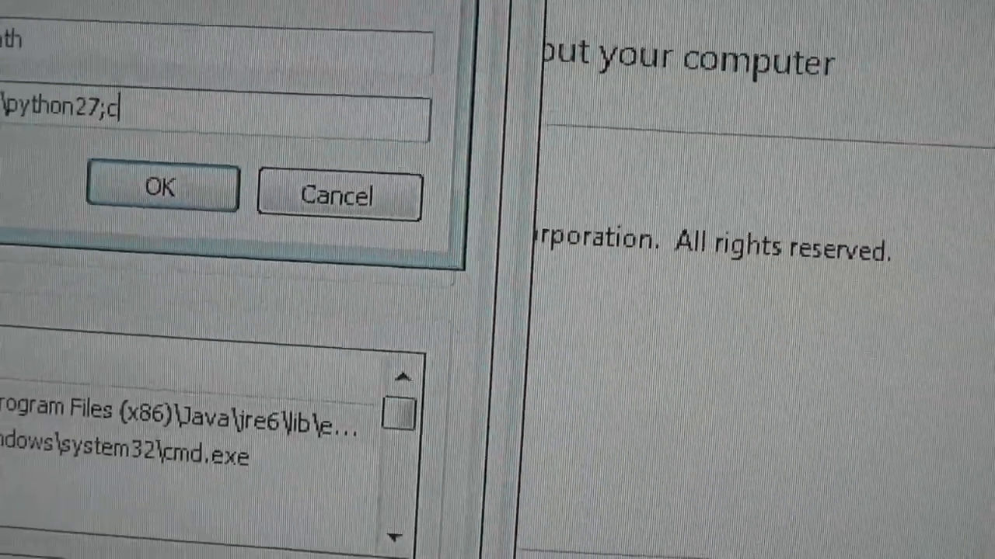
{"action": "type", "text": ":\\growl"}
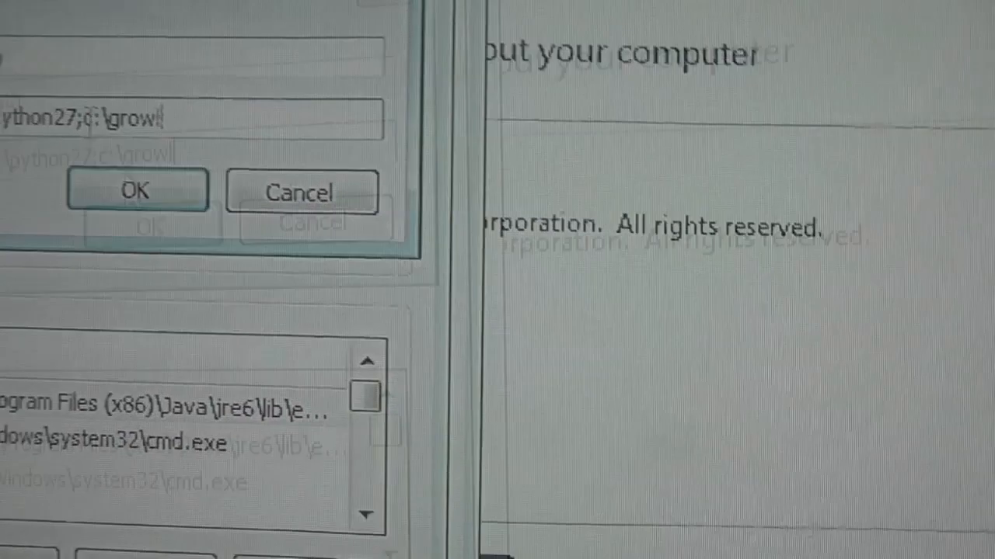
{"action": "left_click", "coordinate": [135, 189]}
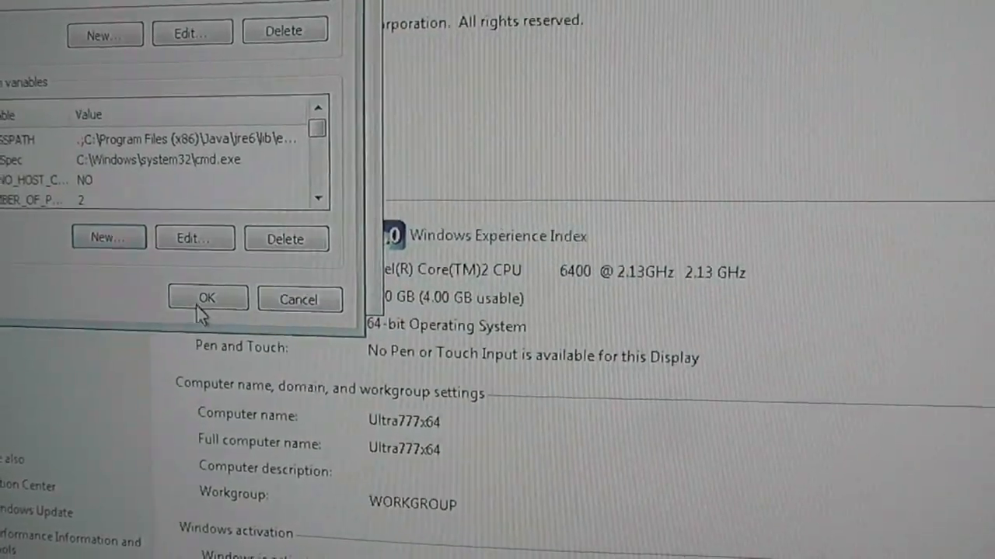
{"action": "left_click", "coordinate": [208, 299]}
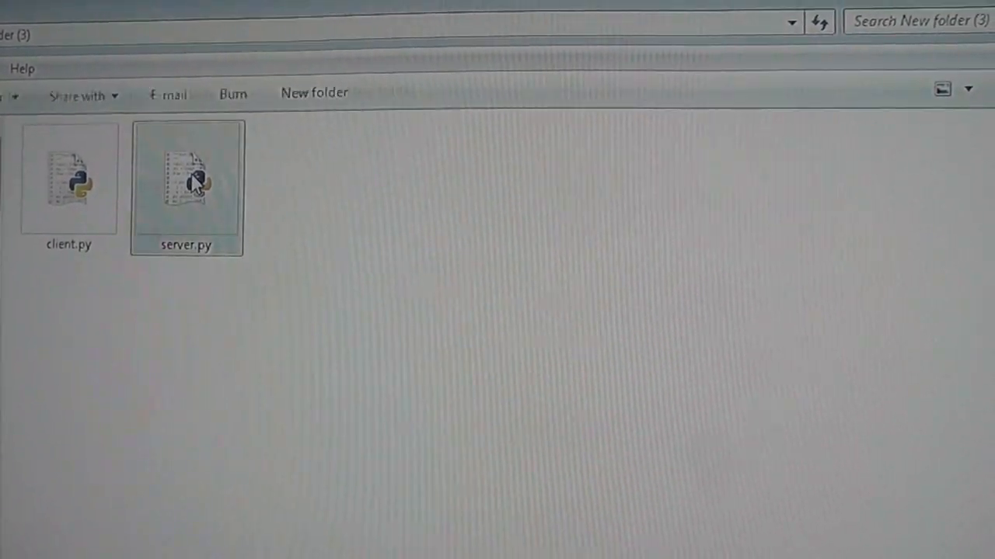
Open server.py with Edit with IDLE
{"action": "right_click", "coordinate": [186, 179]}
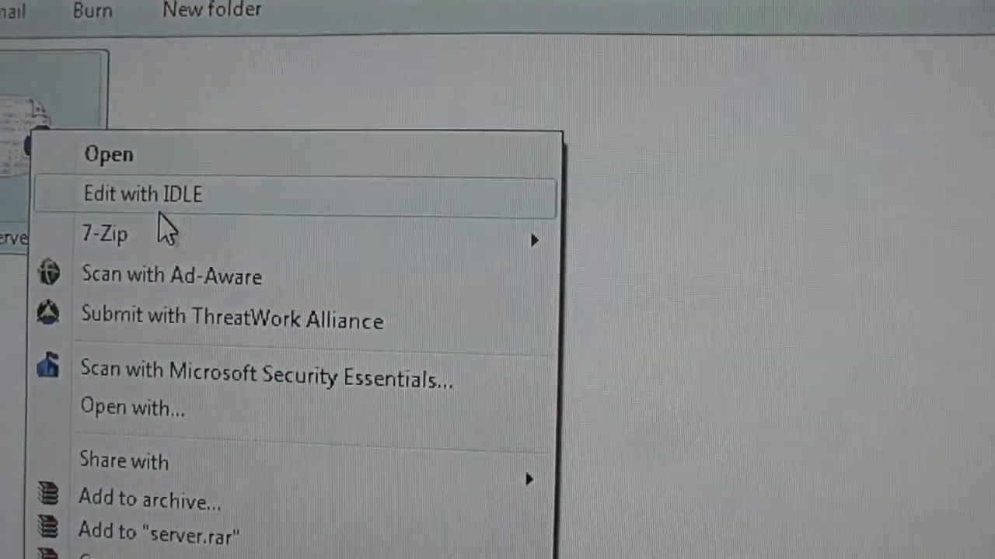
{"action": "left_click", "coordinate": [142, 195]}
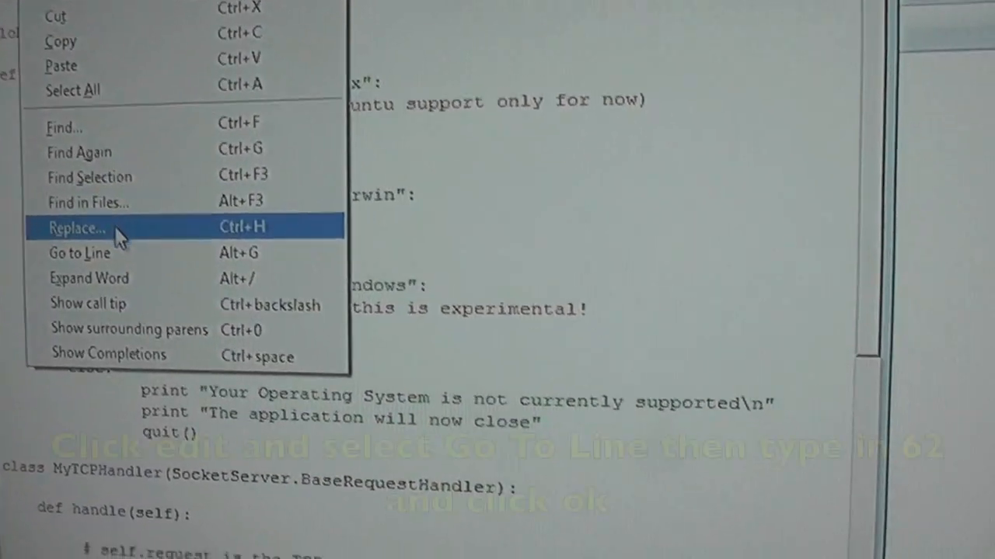
Go to line 62 of server.py to find HOST, PORT = "192.168.0.1", 50007
{"action": "left_click", "coordinate": [78, 252]}
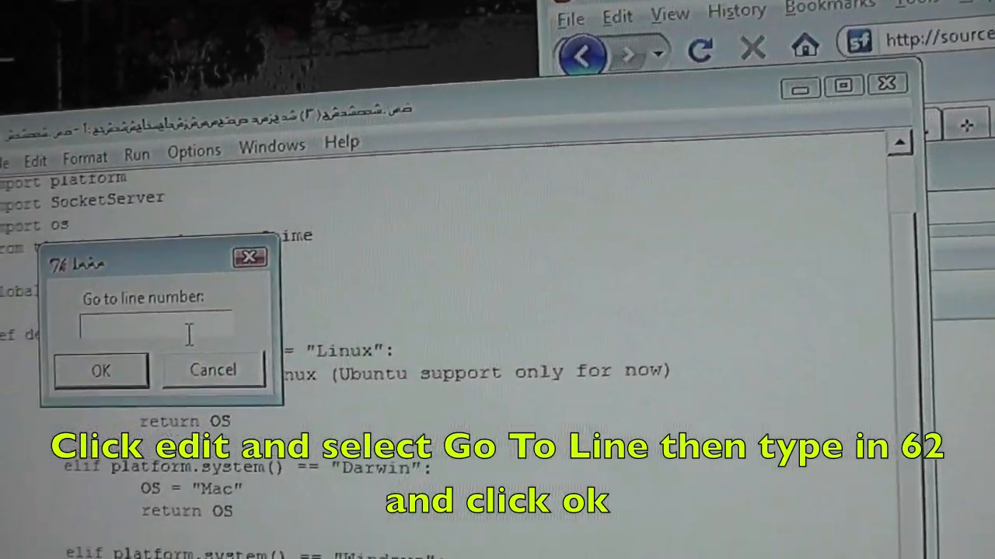
{"action": "type", "text": "62"}
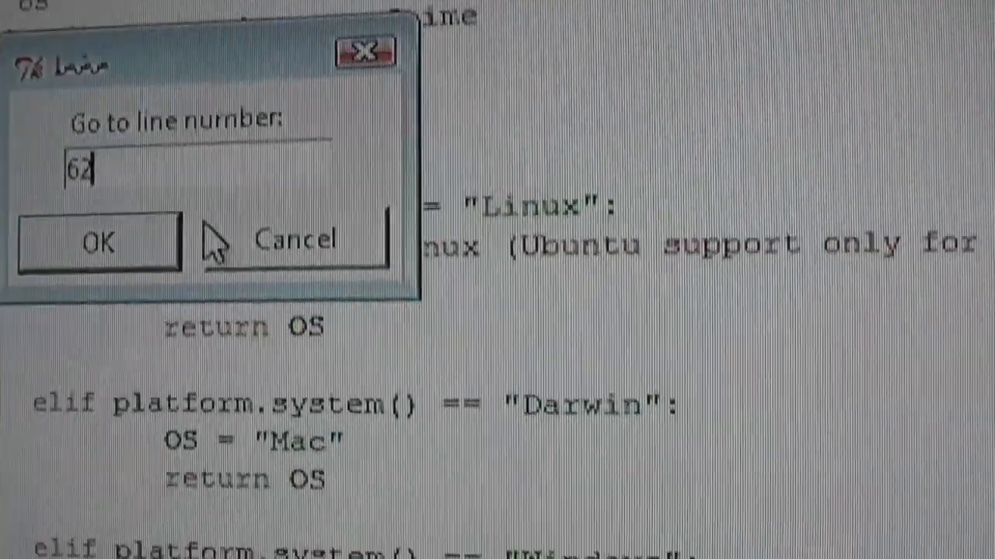
{"action": "left_click", "coordinate": [98, 241]}
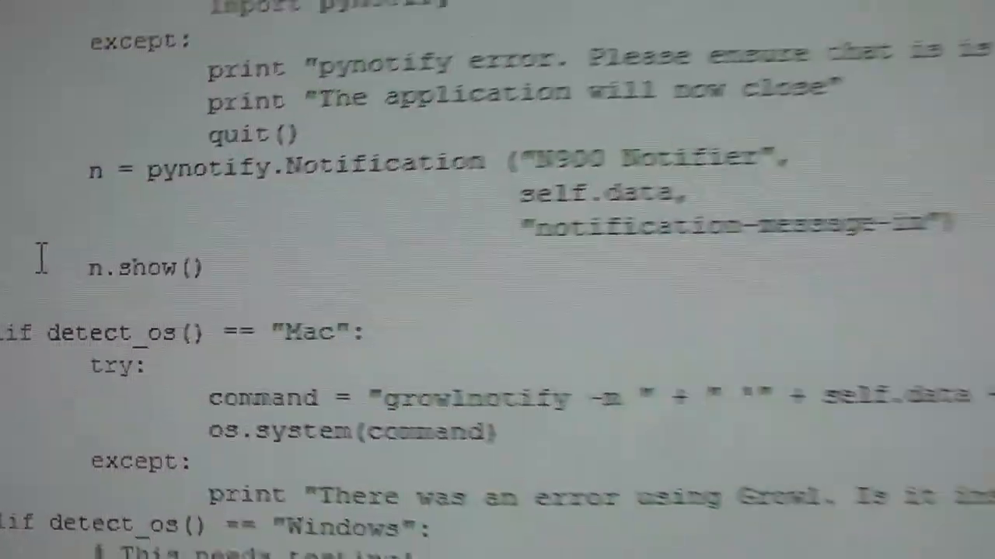
{"action": "scroll", "scroll_direction": "down", "scroll_amount": 3}
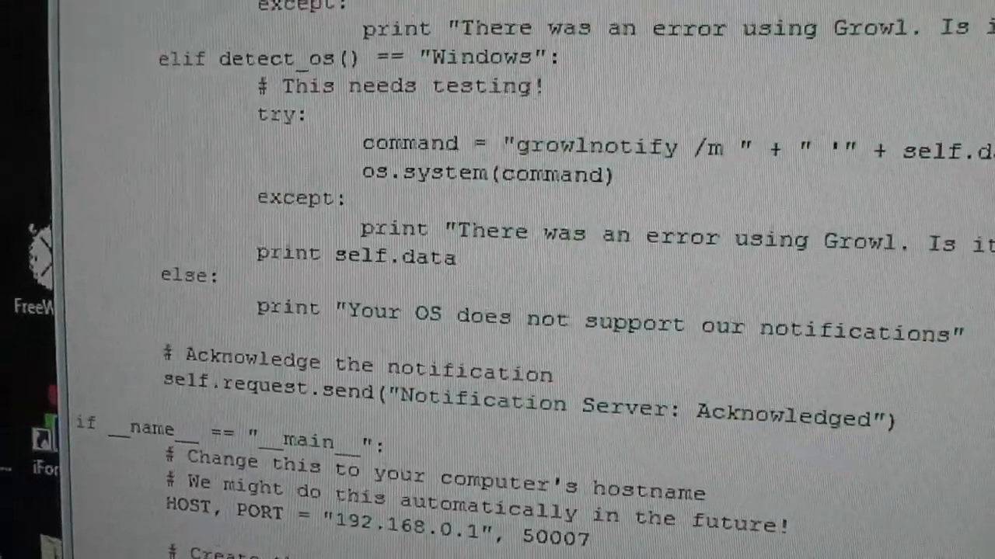
{"action": "scroll", "scroll_direction": "up", "scroll_amount": 3}
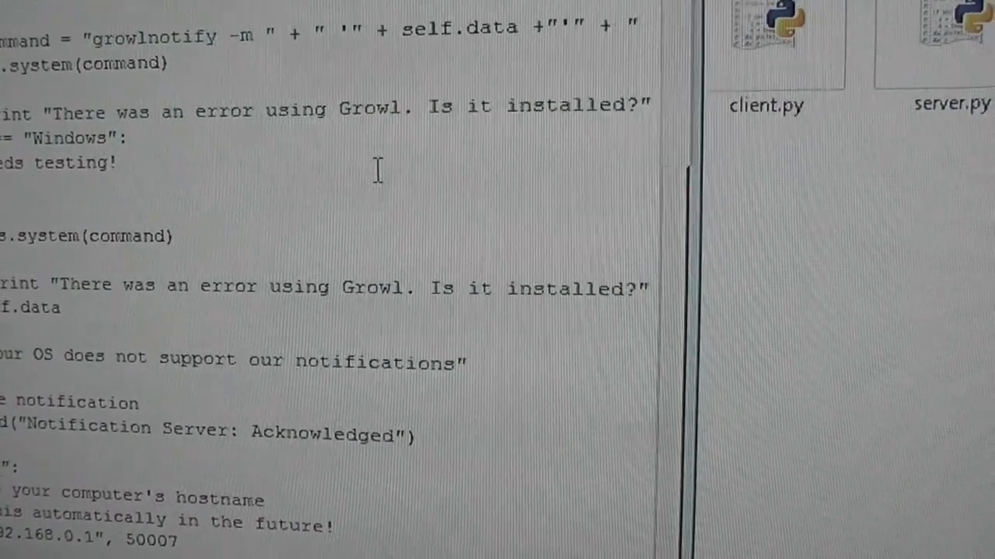
Replace the Windows growlnotify command with one passing self.data, /t:n900 and /i: icon
{"action": "scroll", "scroll_direction": "down", "scroll_amount": 3}
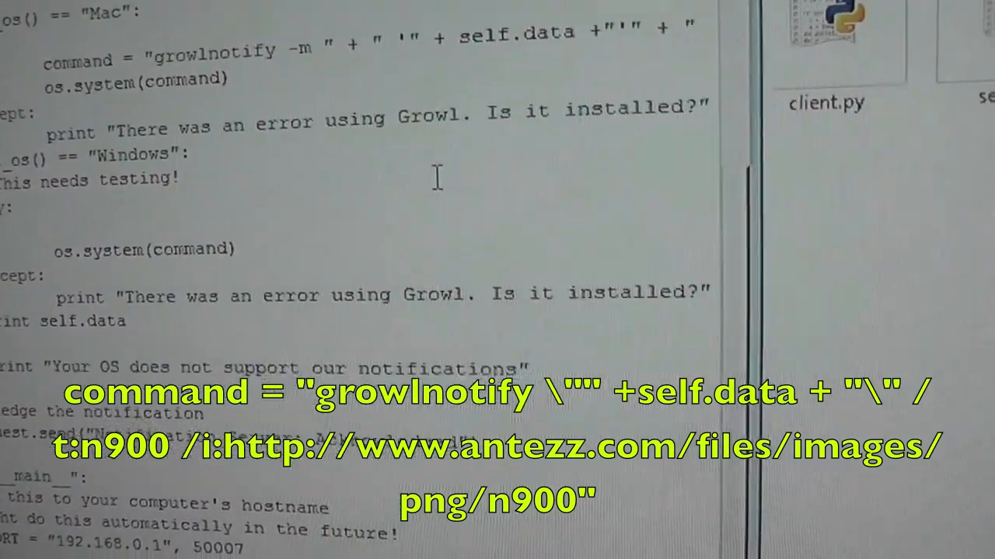
{"action": "scroll", "scroll_direction": "down", "scroll_amount": 3}
{"action": "type", "text": "command = \"growlnotify \\\"\" + self.data + \"\\\" /t:n900 /i:"}
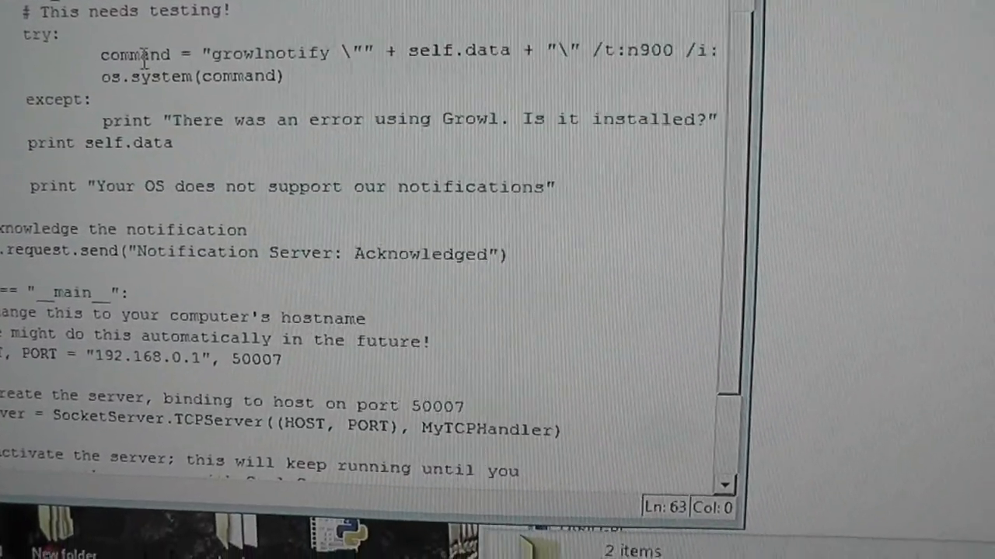
Scroll server.py down to the HOST, PORT line with 192.168.0.1 and 50007
{"action": "scroll", "scroll_direction": "down", "scroll_amount": 3}
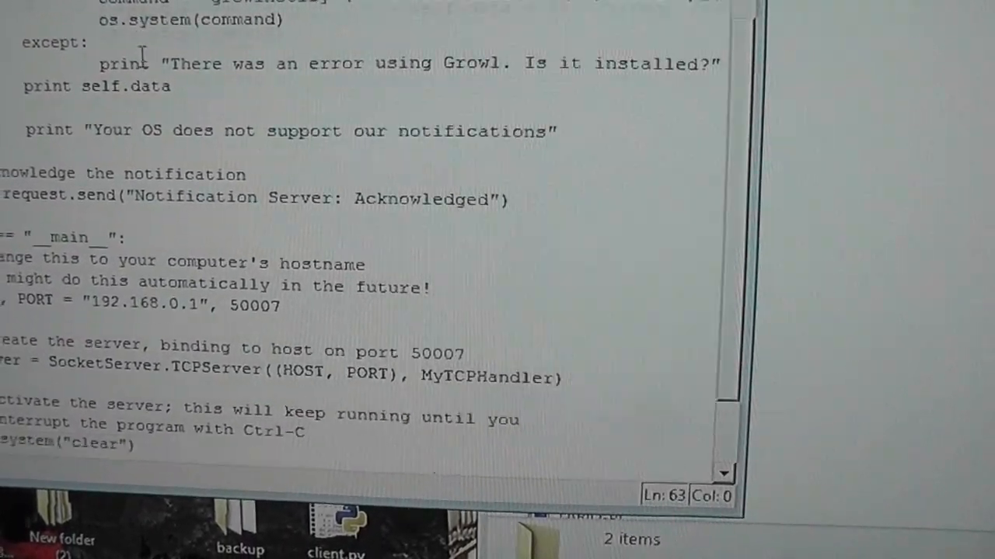
{"action": "scroll", "scroll_direction": "down", "scroll_amount": 3}
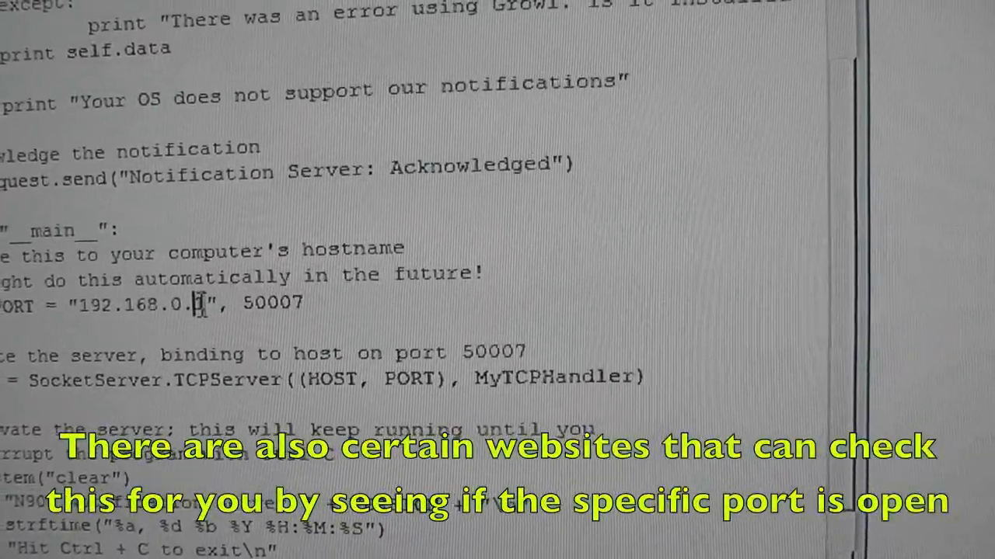
{"action": "scroll", "scroll_direction": "down", "scroll_amount": 3}
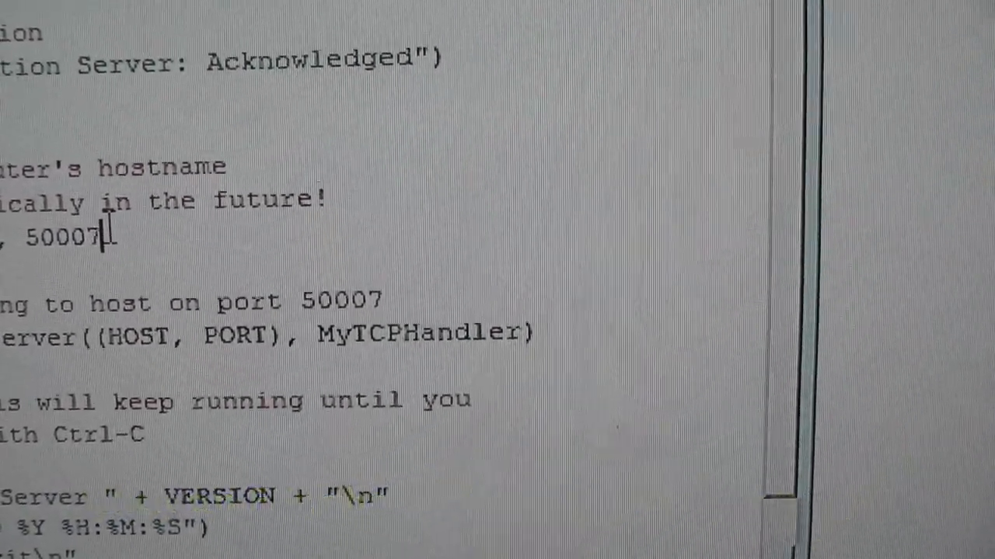
Change the last part of client.py's HOST IP address to 2
{"action": "right_click", "coordinate": [230, 171]}
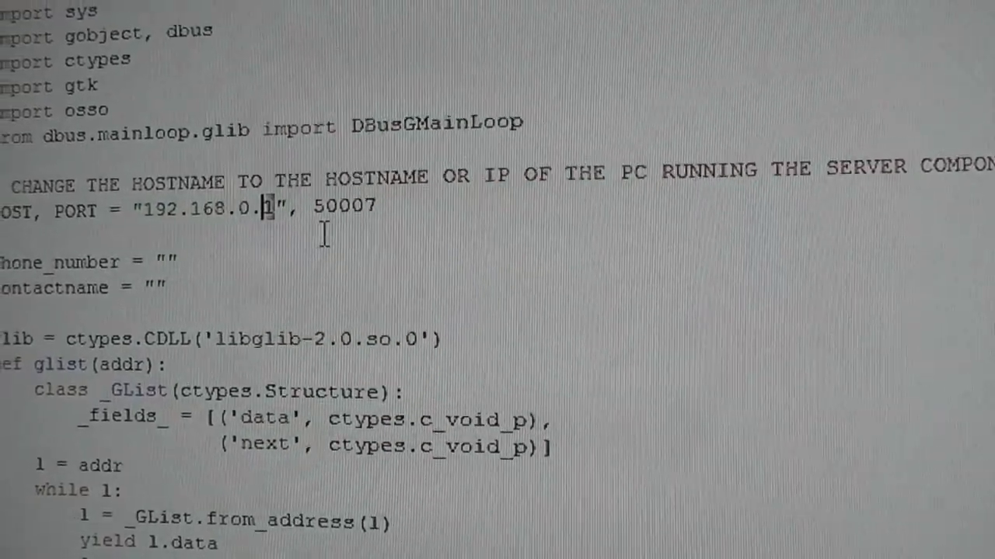
{"action": "type", "text": "2"}
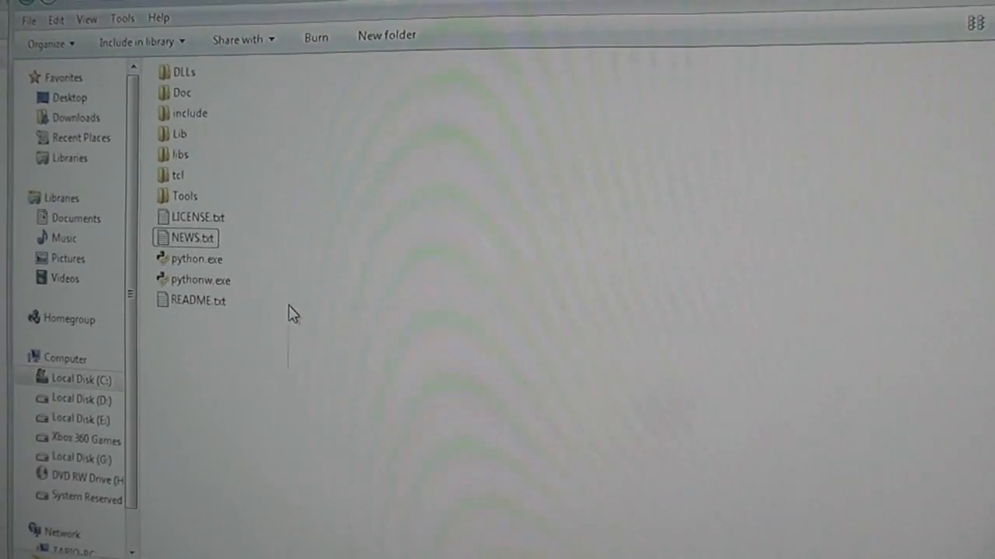
Create a new text document in Python27 containing the line 'python server.py'
{"action": "right_click", "coordinate": [292, 314]}
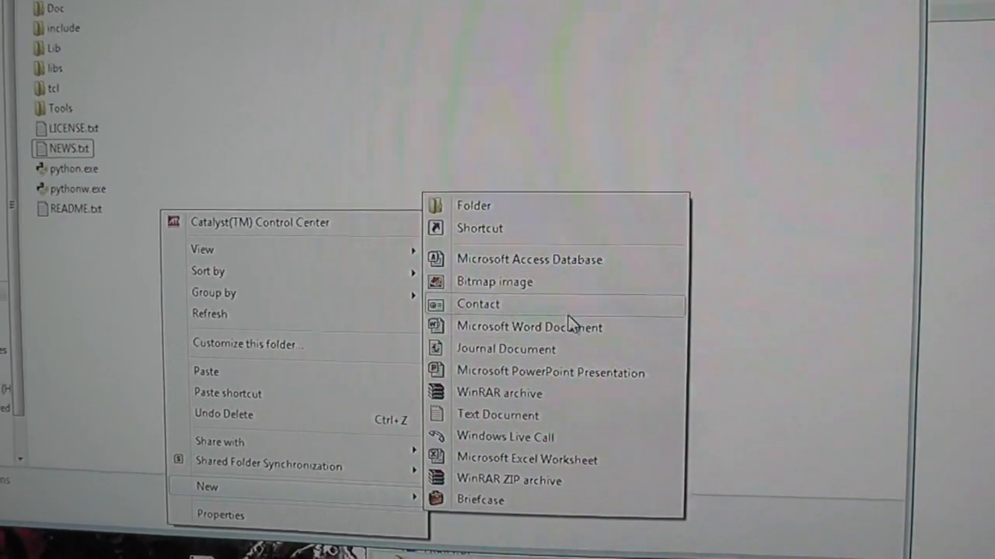
{"action": "left_click", "coordinate": [497, 414]}
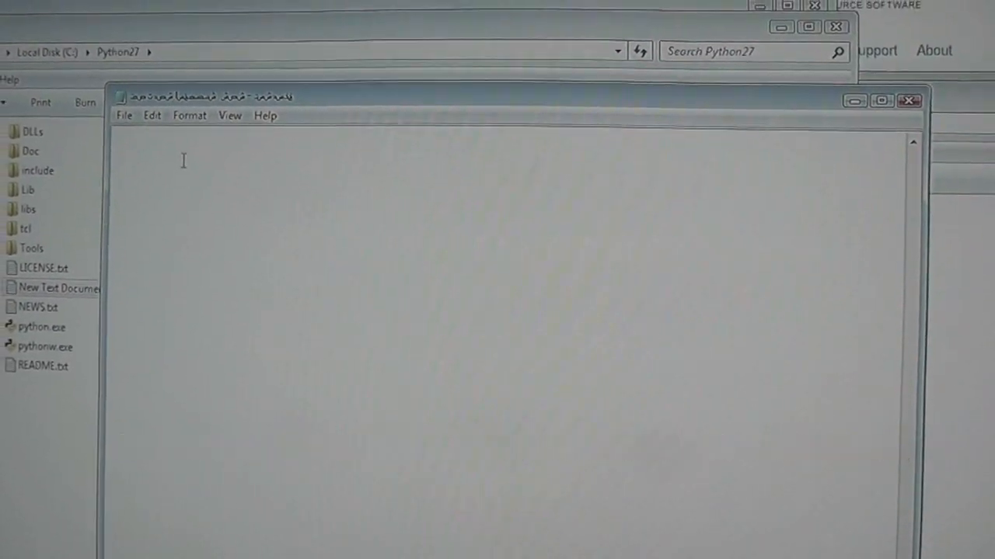
{"action": "type", "text": "python server.py"}
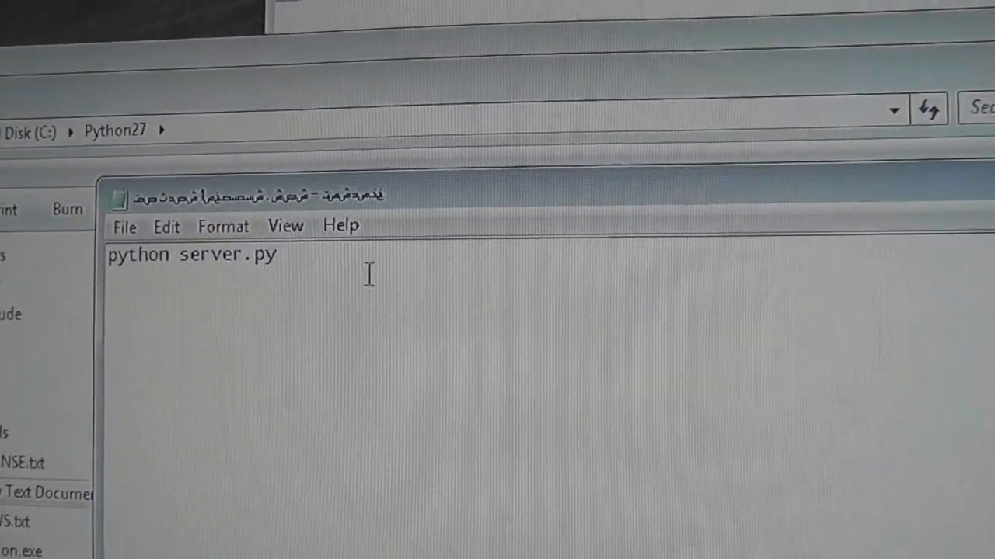
{"action": "left_click", "coordinate": [165, 226]}
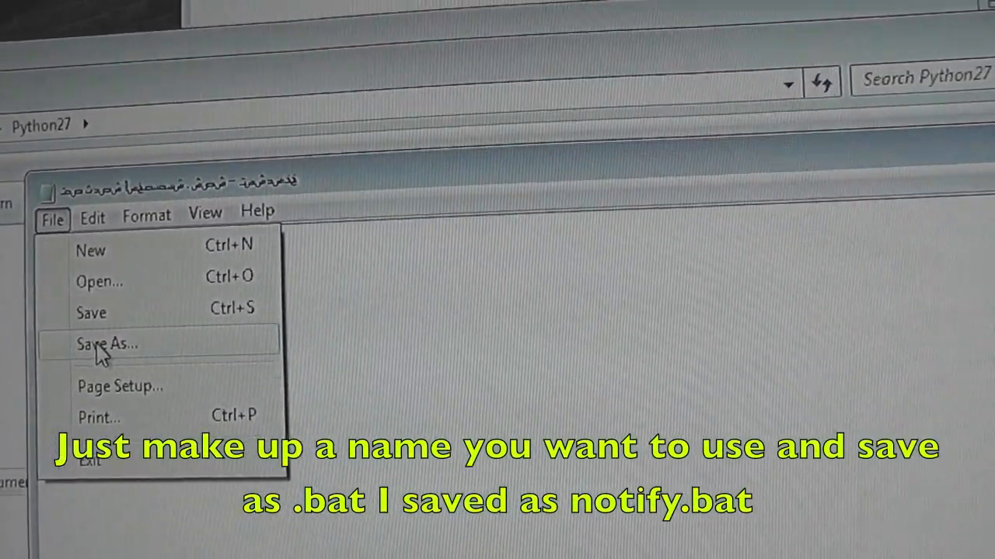
Save the command as notify.bat and paste the VBScript that runs c:\python27\notify.bat hidden
{"action": "left_click", "coordinate": [106, 344]}
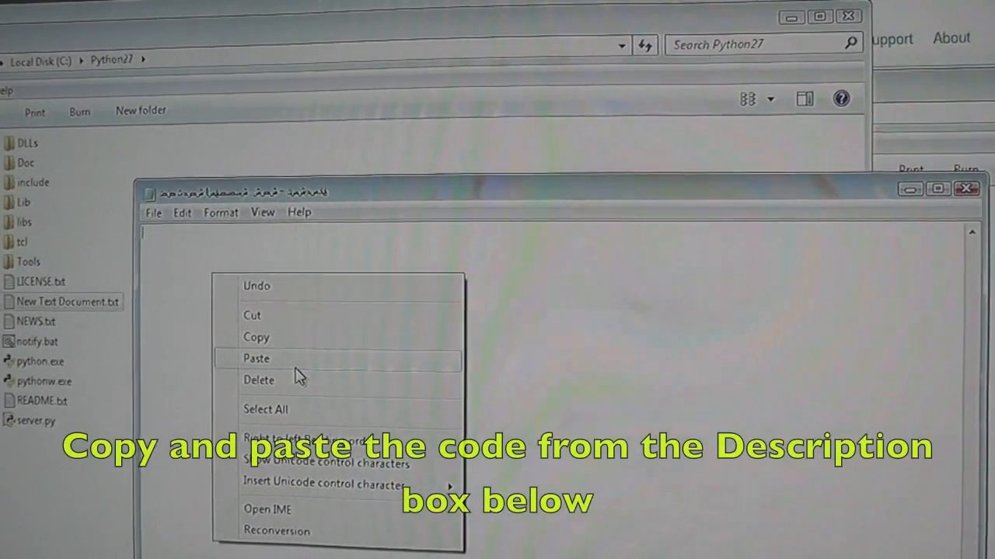
{"action": "left_click", "coordinate": [256, 358]}
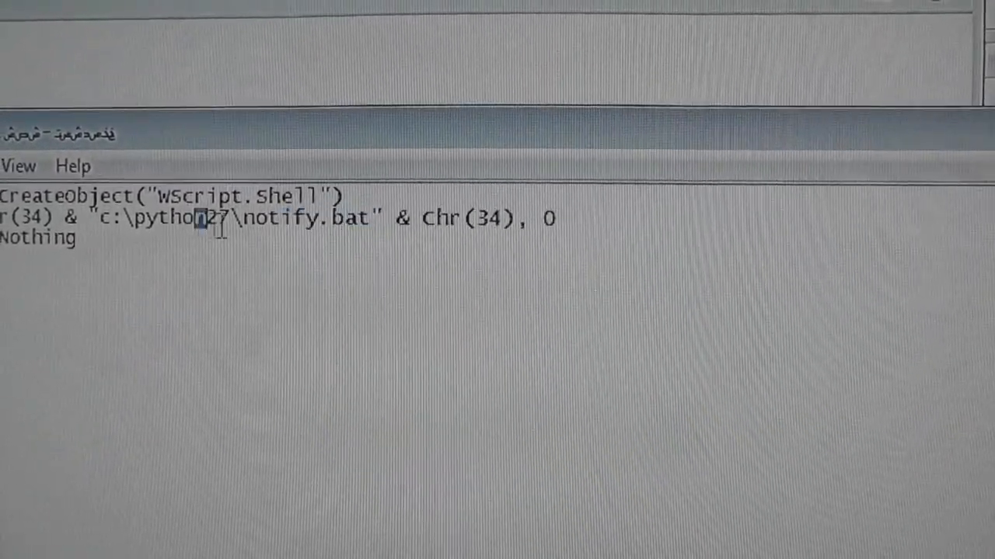
{"action": "double_click", "coordinate": [178, 223]}
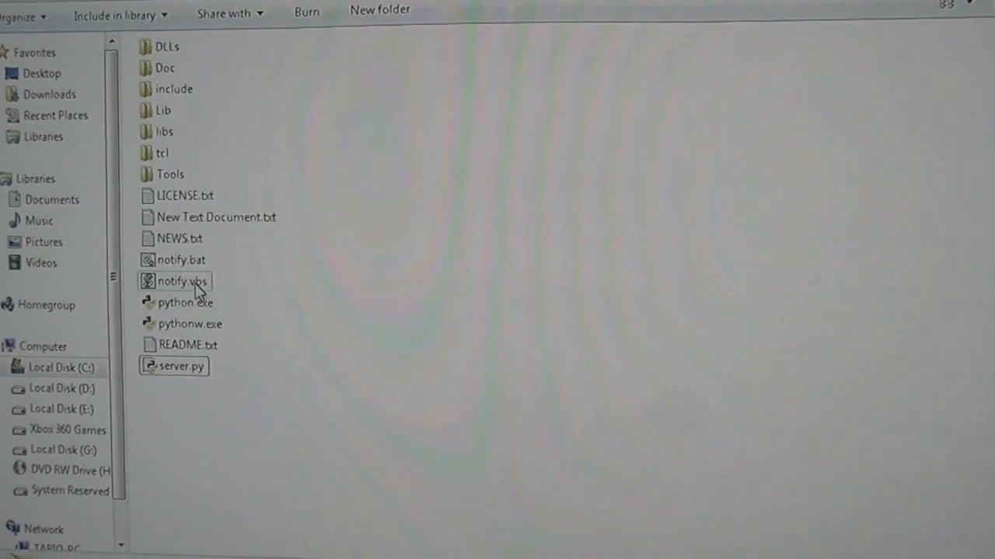
{"action": "mouse_move", "coordinate": [174, 324]}
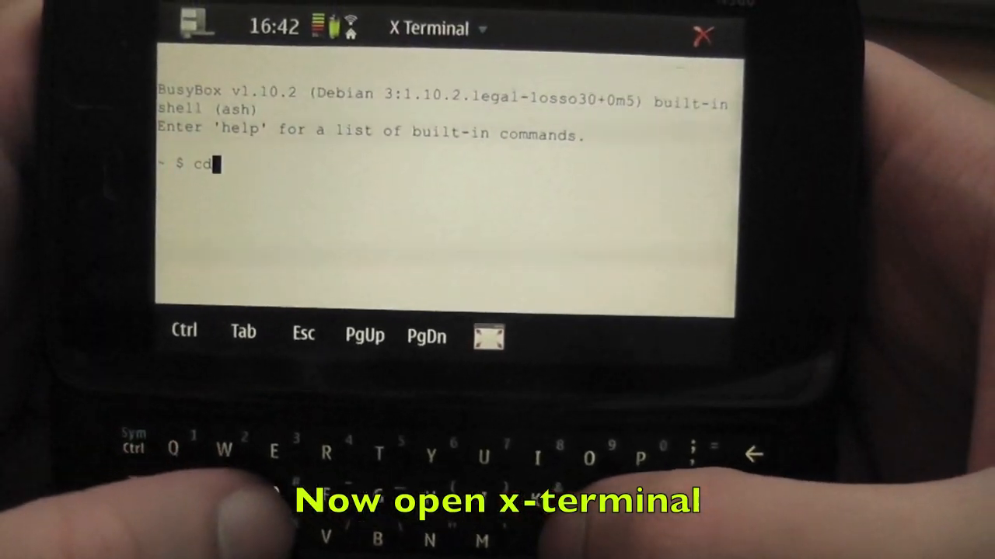
Move into MyDocs and start the notification client with 'python client.py'
{"action": "type", "text": "My"}
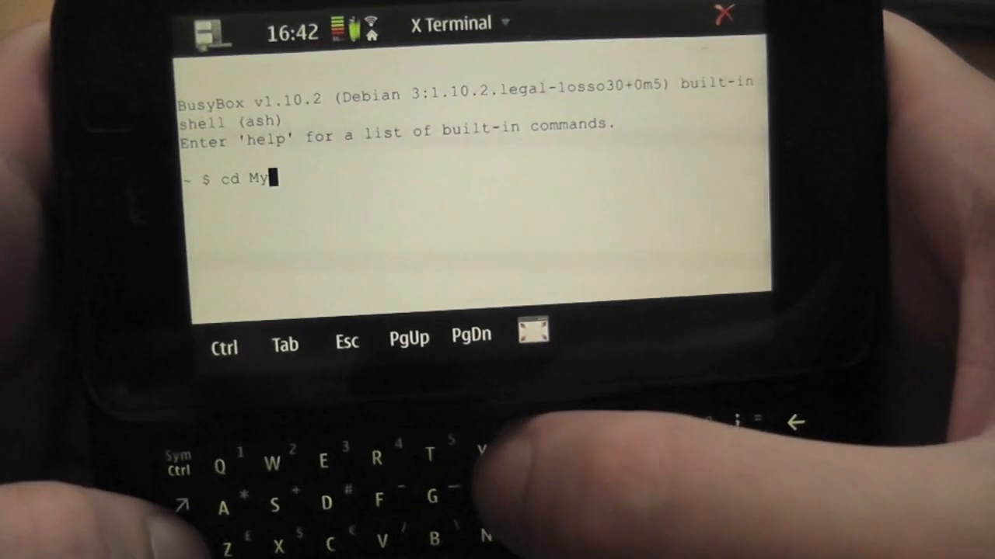
{"action": "type", "text": "Docs"}
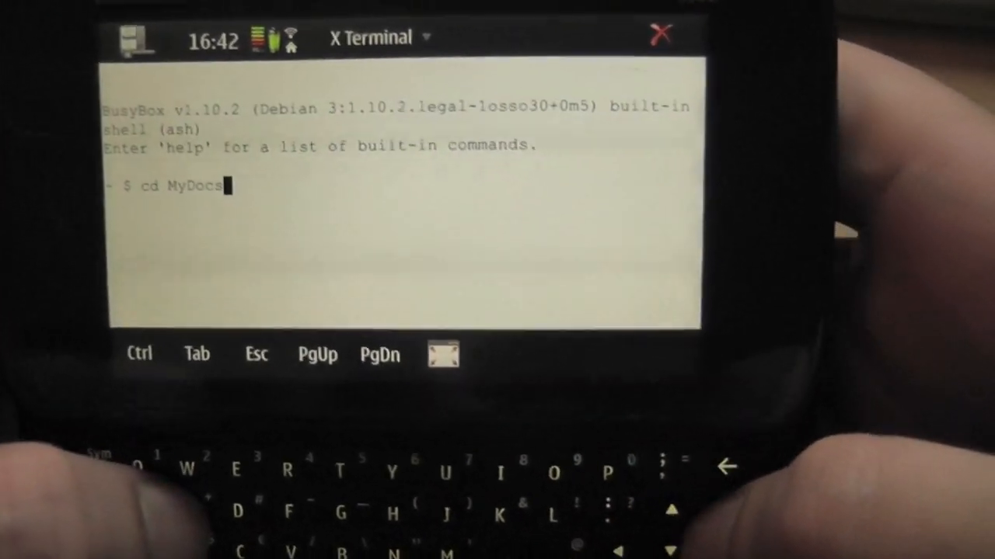
{"action": "key", "text": "Return"}
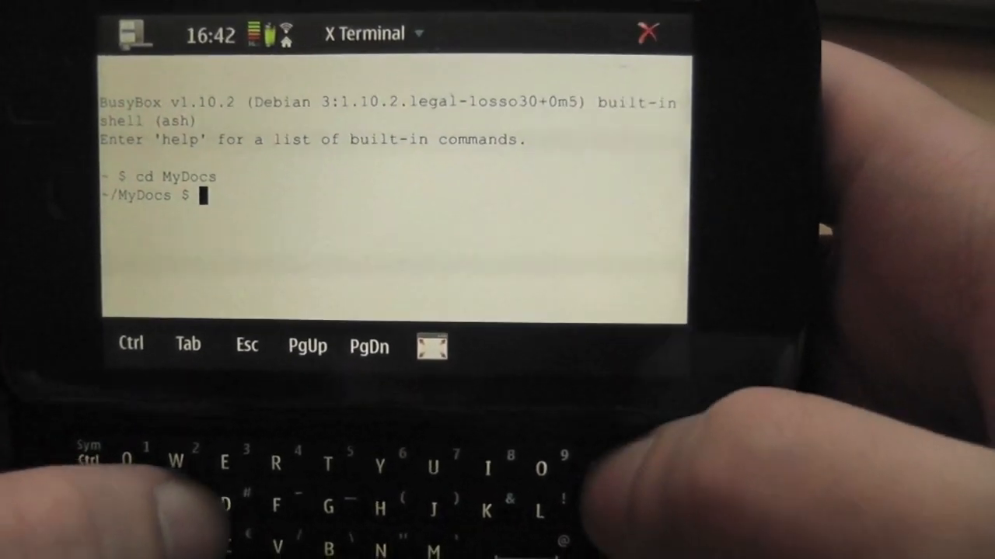
{"action": "type", "text": "py"}
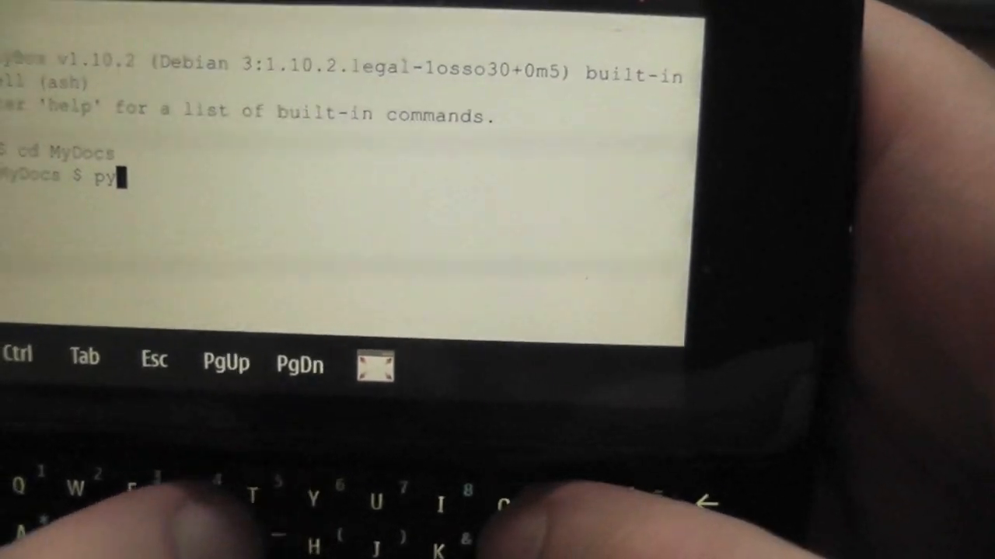
{"action": "type", "text": "thon"}
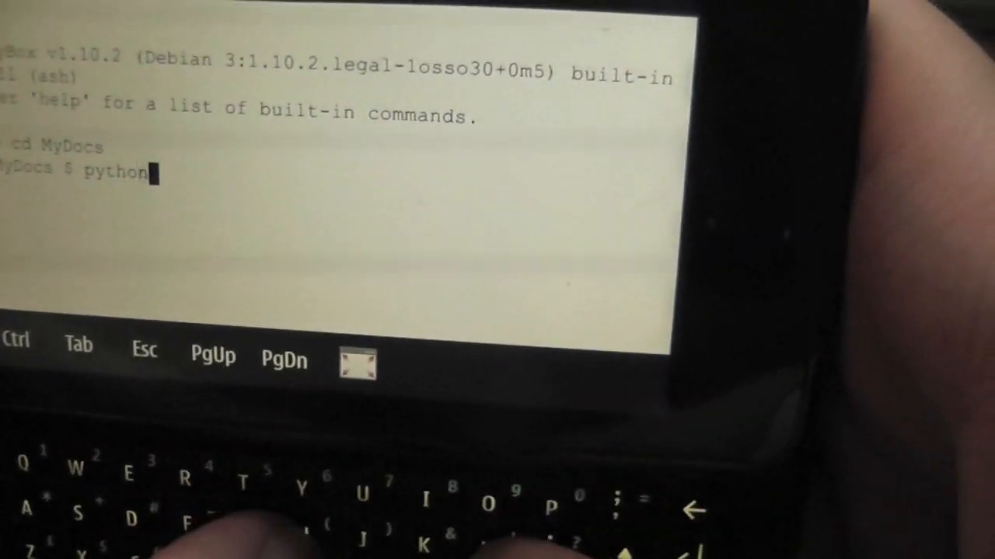
{"action": "type", "text": "x"}
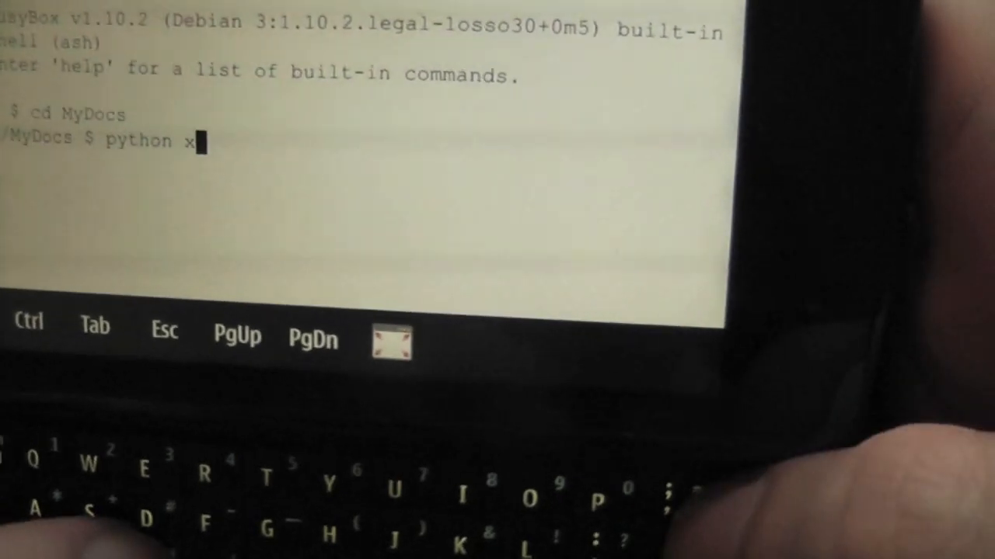
{"action": "type", "text": "client"}
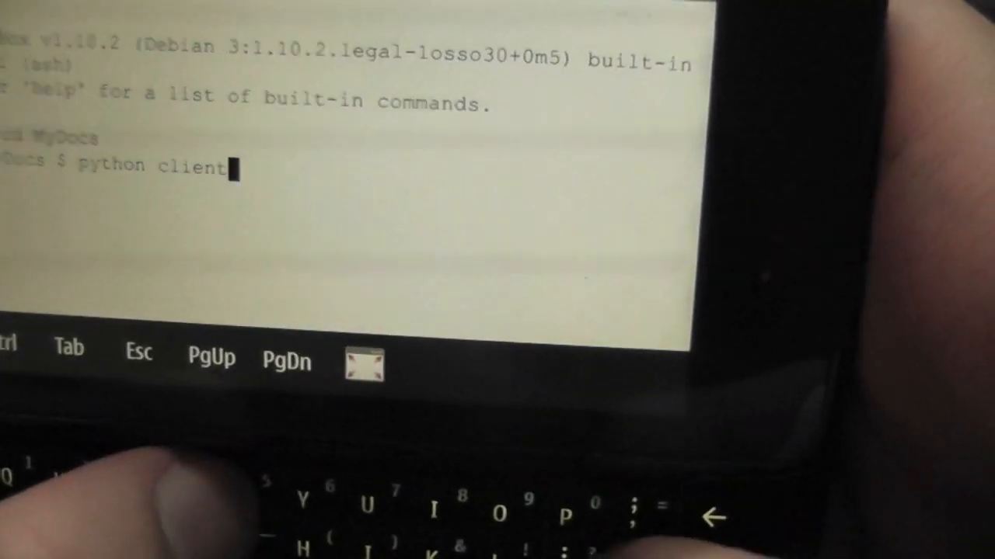
{"action": "type", "text": ".py"}
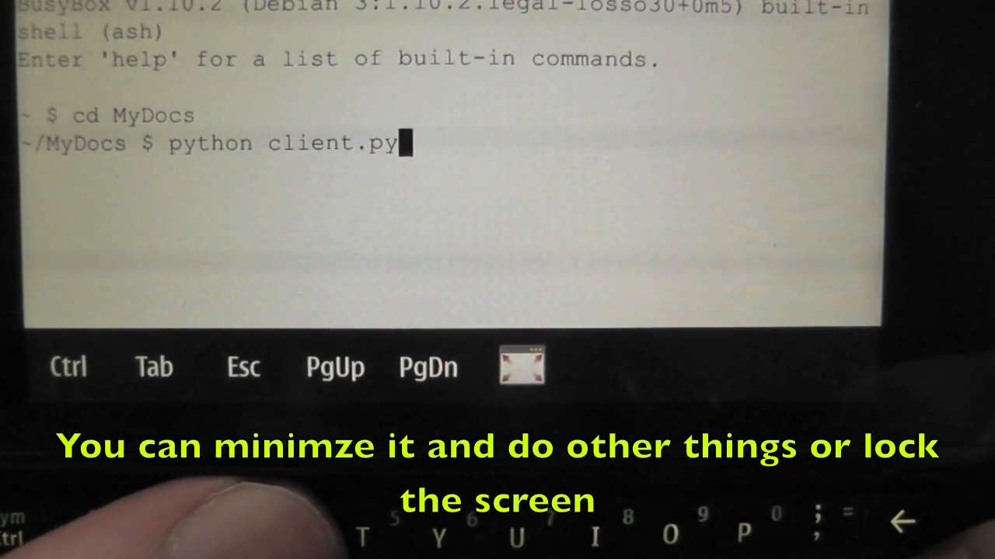
{"action": "key", "text": "Return"}
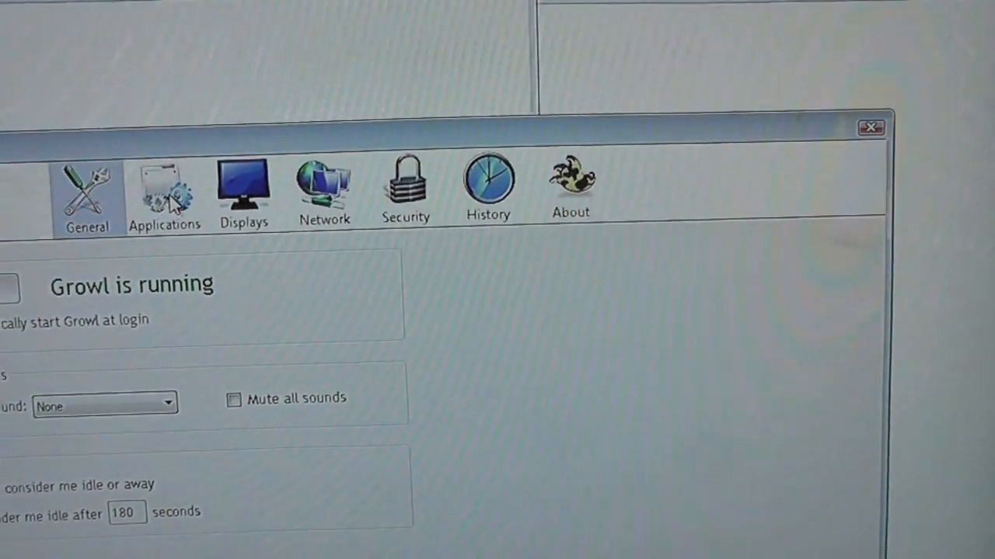
Check the growlnotify application, then view the two n900 'Incoming call from Work Mobile' history entries
{"action": "left_click", "coordinate": [164, 190]}
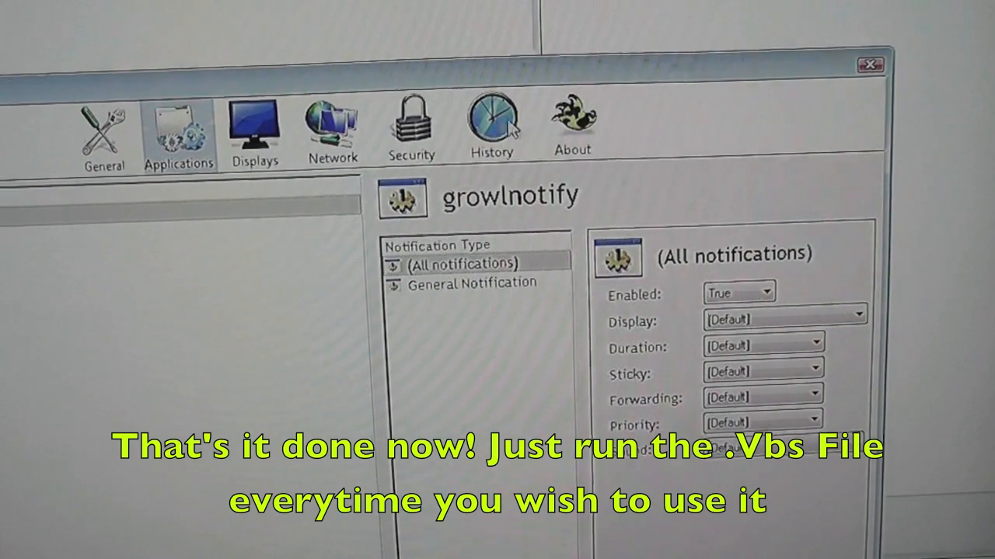
{"action": "left_click", "coordinate": [491, 125]}
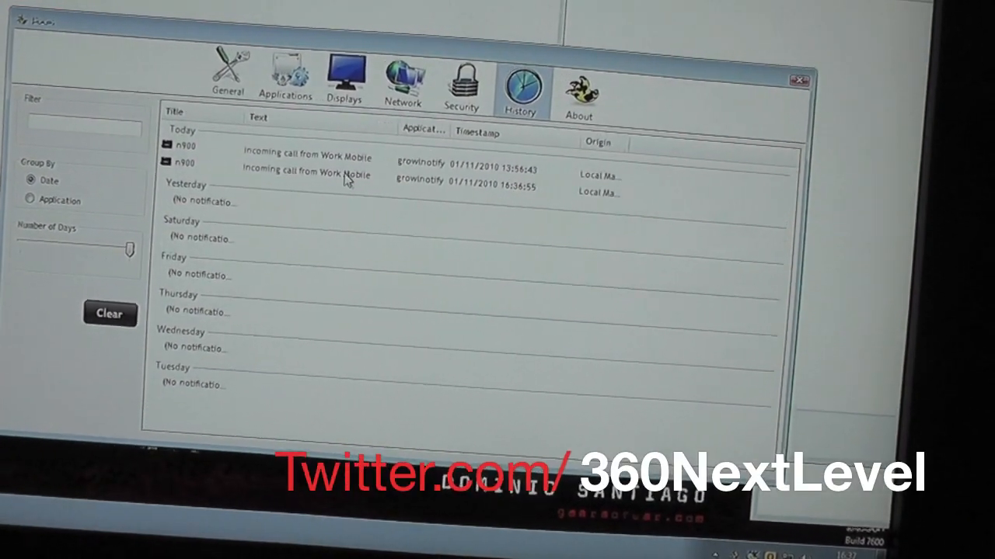
{"action": "mouse_move", "coordinate": [500, 402]}
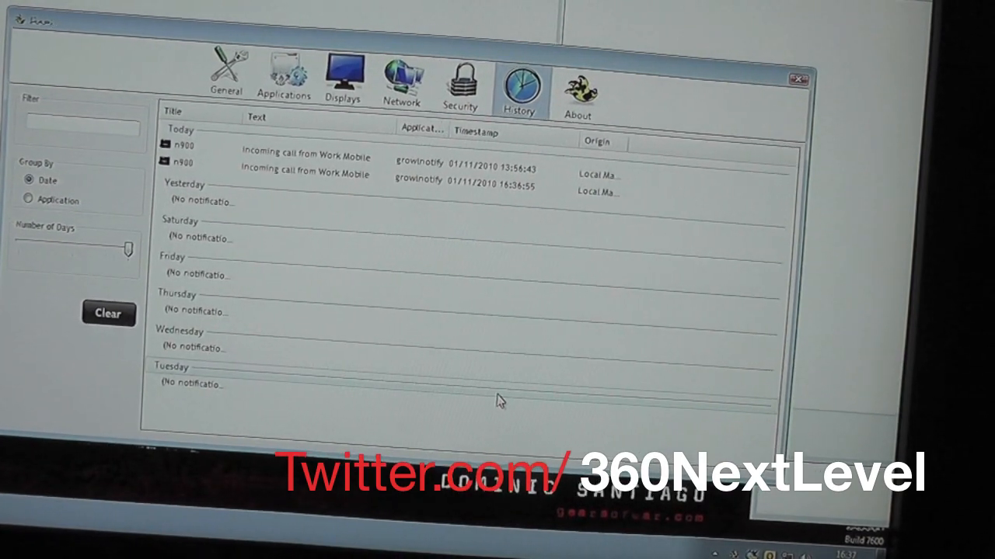